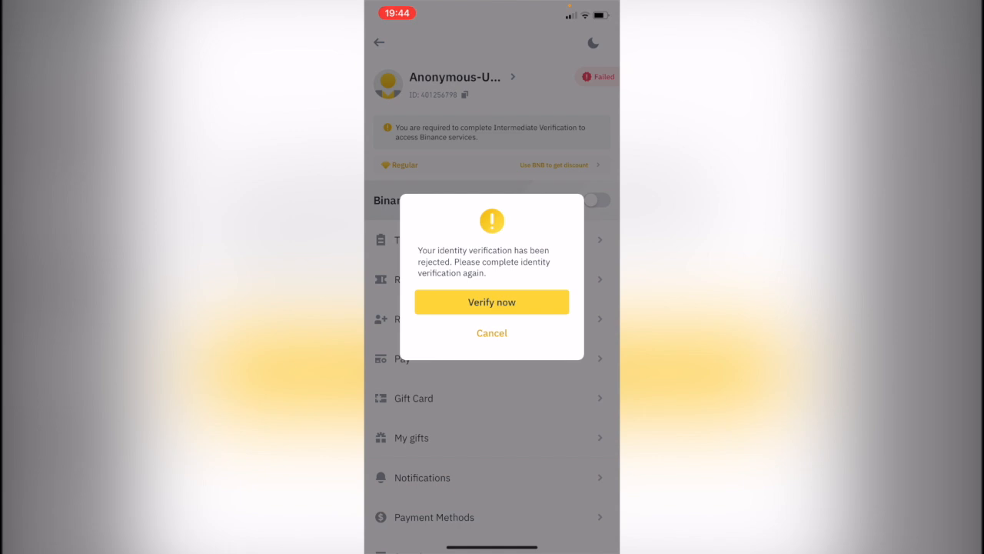
- Choose Verify now on the rejected verification notice to reach Personal Verification
click(491, 301)
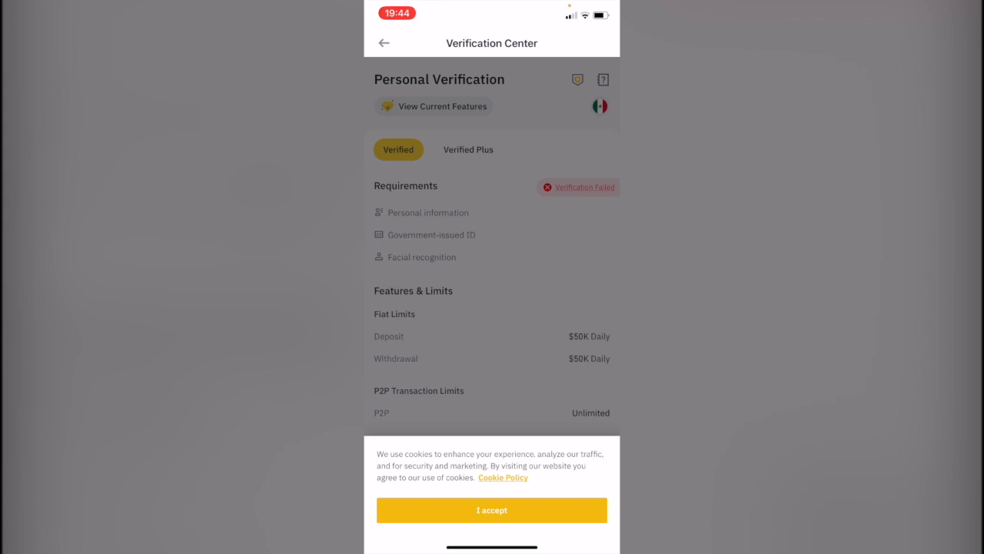
- Accept cookies and compare the Verified Plus and Verified tiers, including the failure reason
click(491, 510)
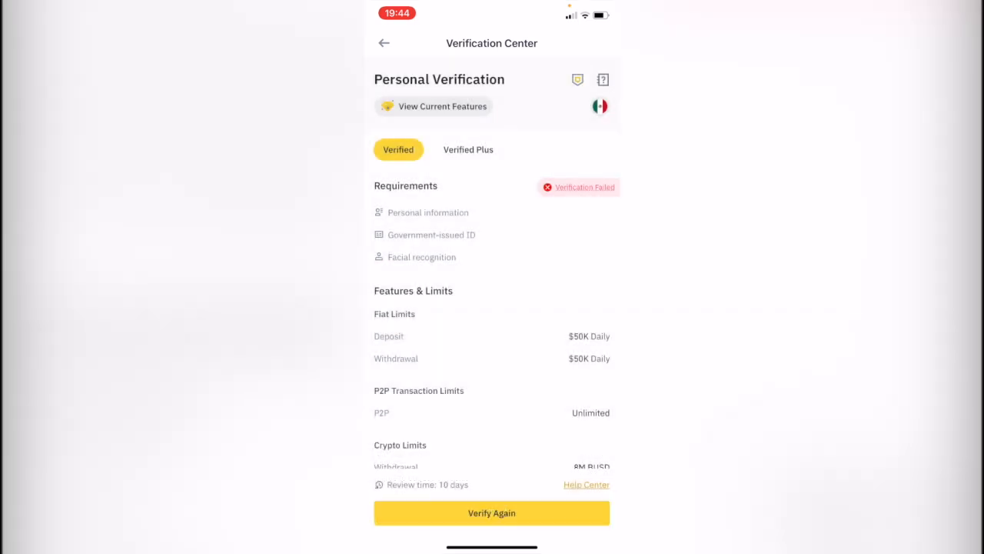
click(468, 149)
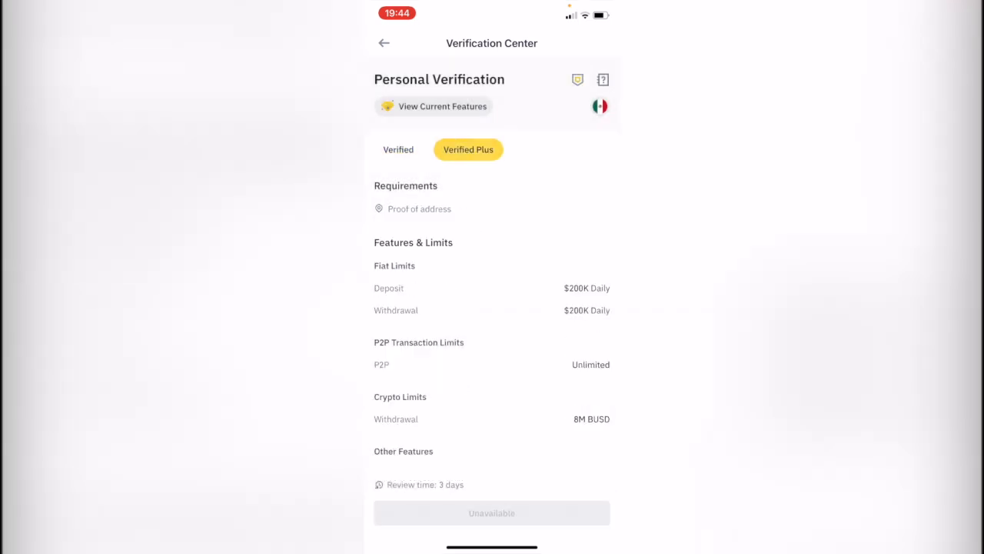
click(398, 149)
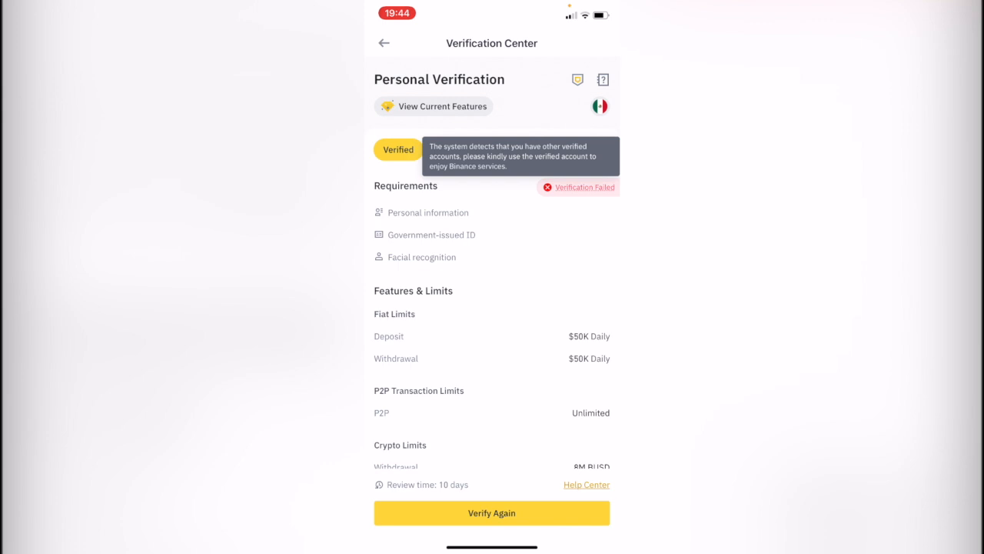
- Restart identity verification with Verify Again
scroll(down, 3)
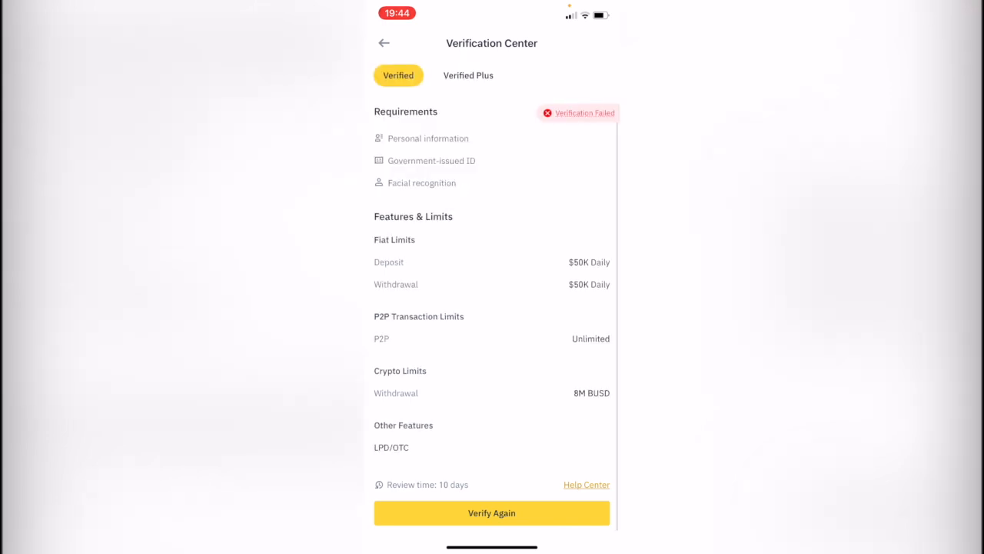
click(491, 513)
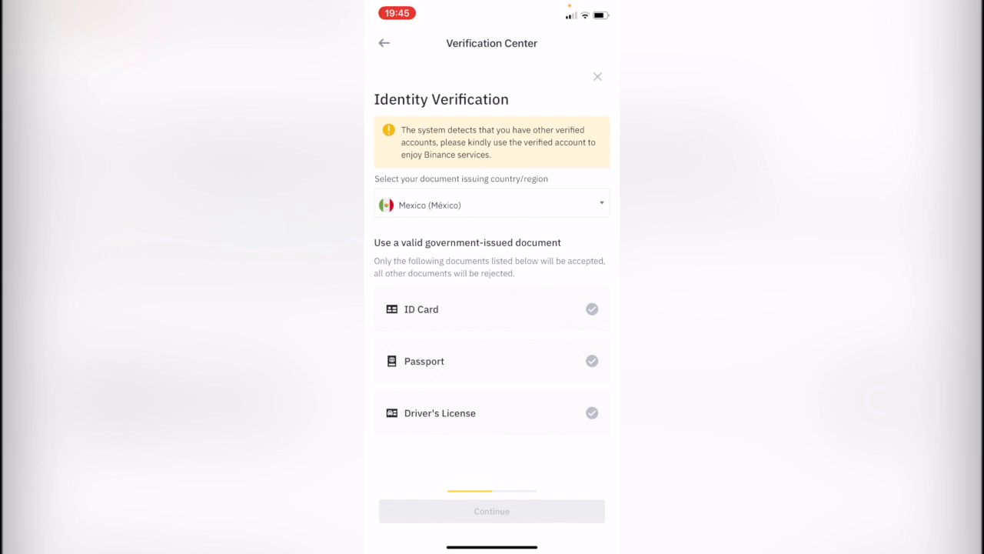
- Select ID Card instead of Passport as the Mexican document and continue to the guidelines
click(492, 360)
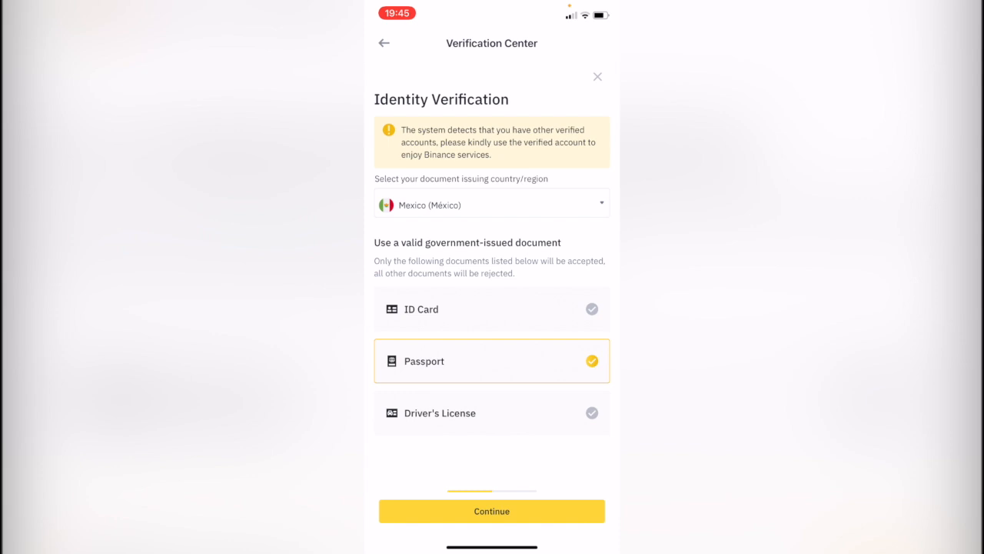
click(492, 309)
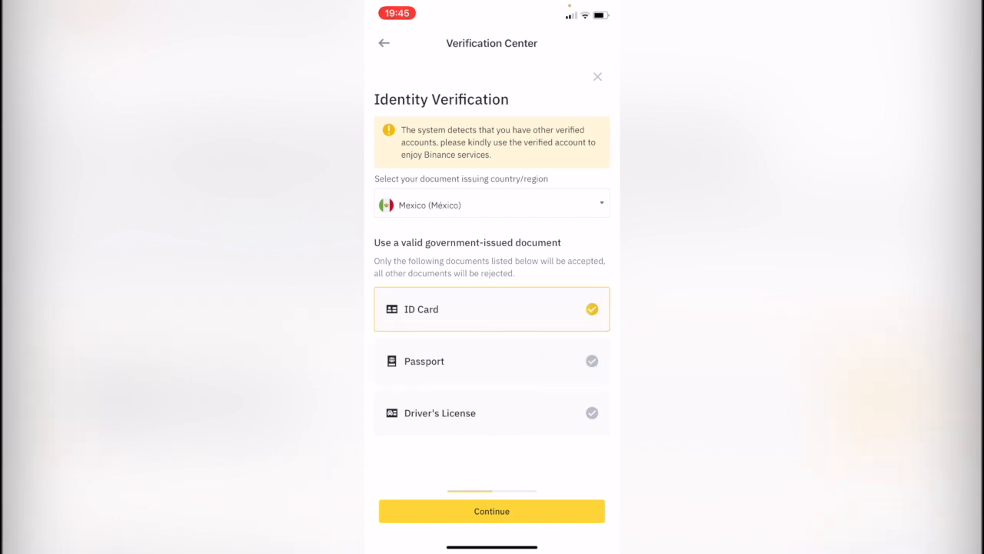
click(491, 511)
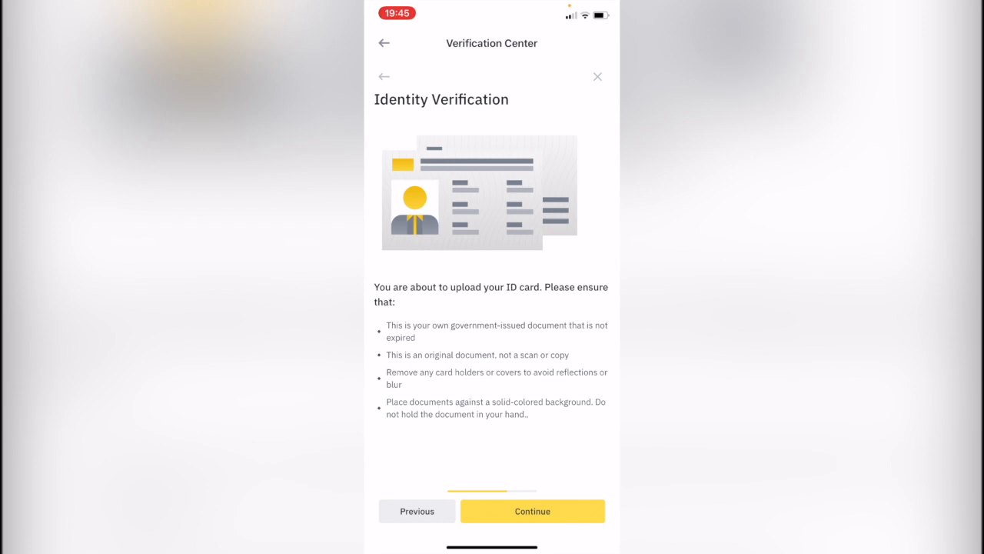
- Continue past the ID card upload guidelines
click(532, 510)
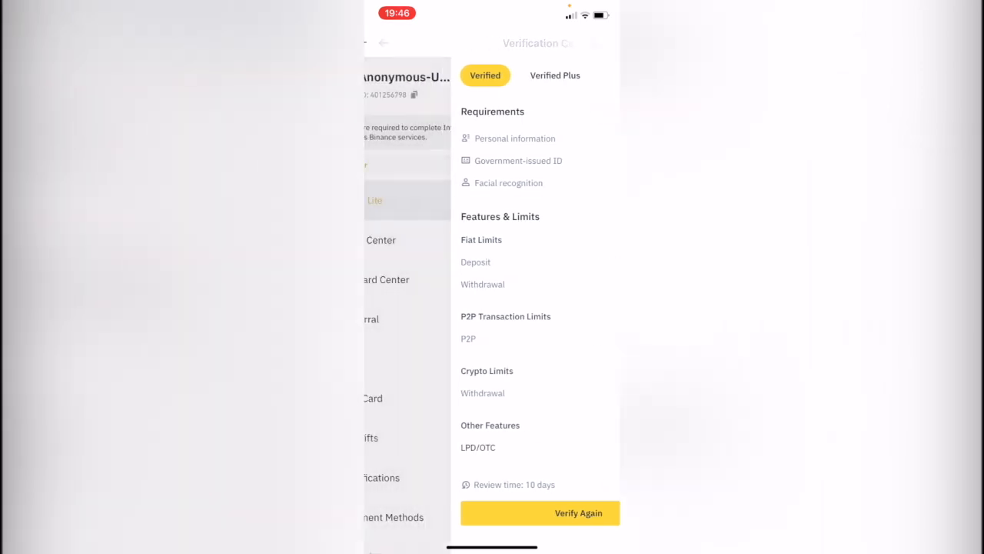
- Go back to the profile and scroll to Personal Verification showing Verified as Completed
click(382, 42)
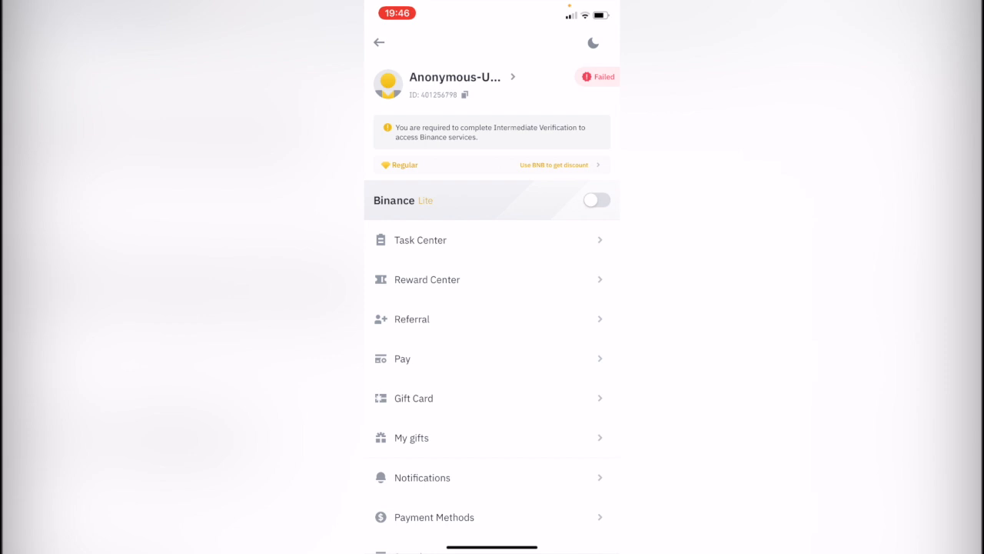
scroll(down, 3)
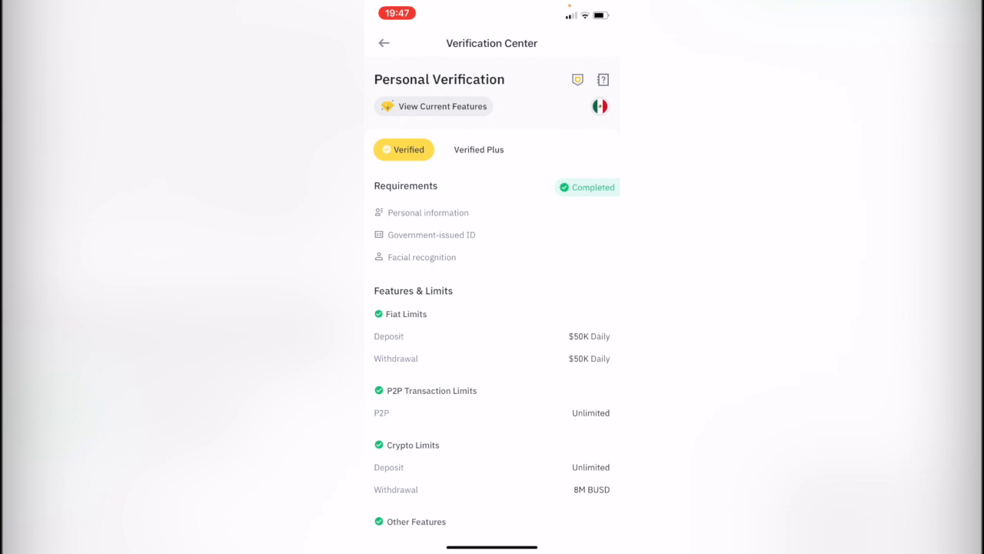
- View the Verified Plus tier, where proof of address shows Verification Failed
click(478, 149)
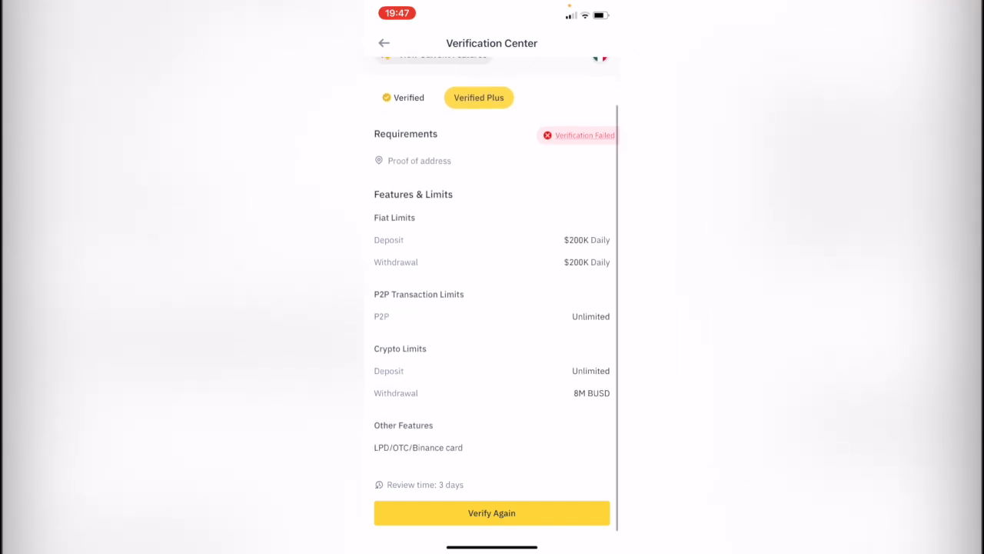